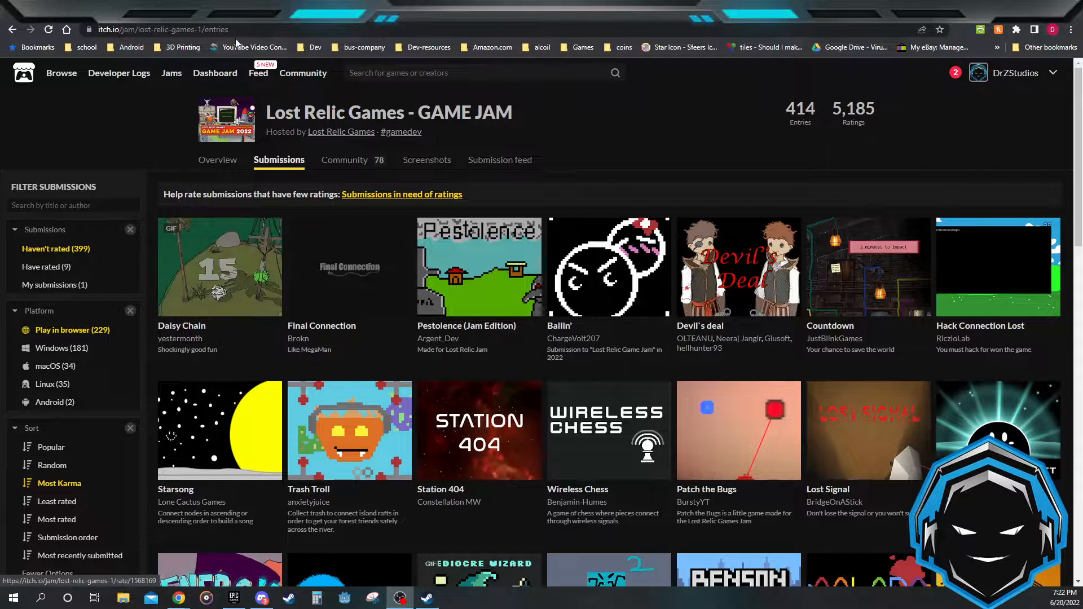
# Open the Daisy Chain thumbnail from the Lost Relic Games jam submissions grid
pyautogui.click(219, 266)
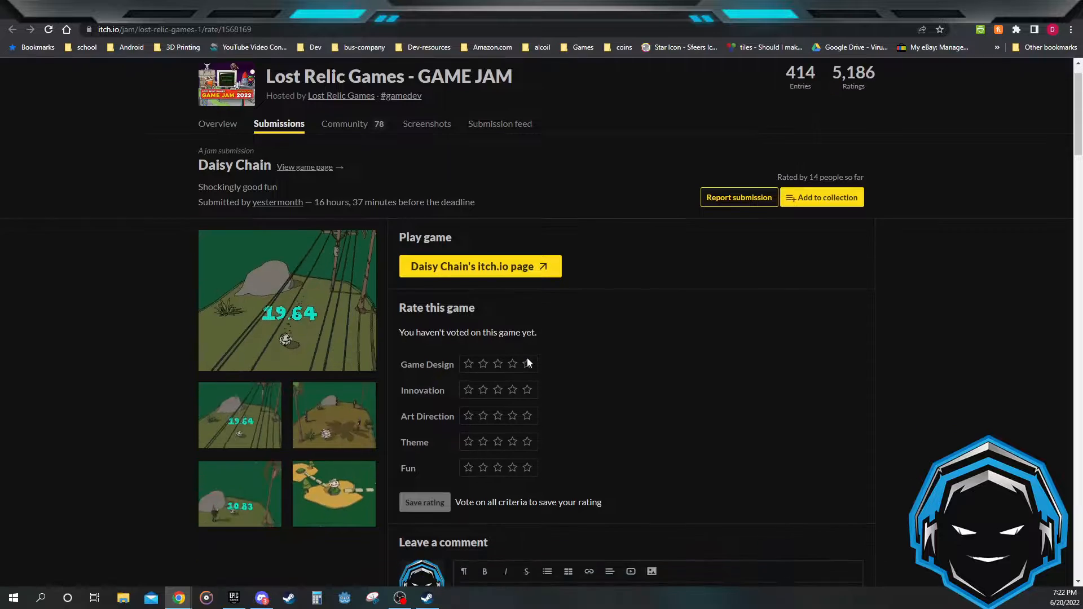
pyautogui.scroll(-3)
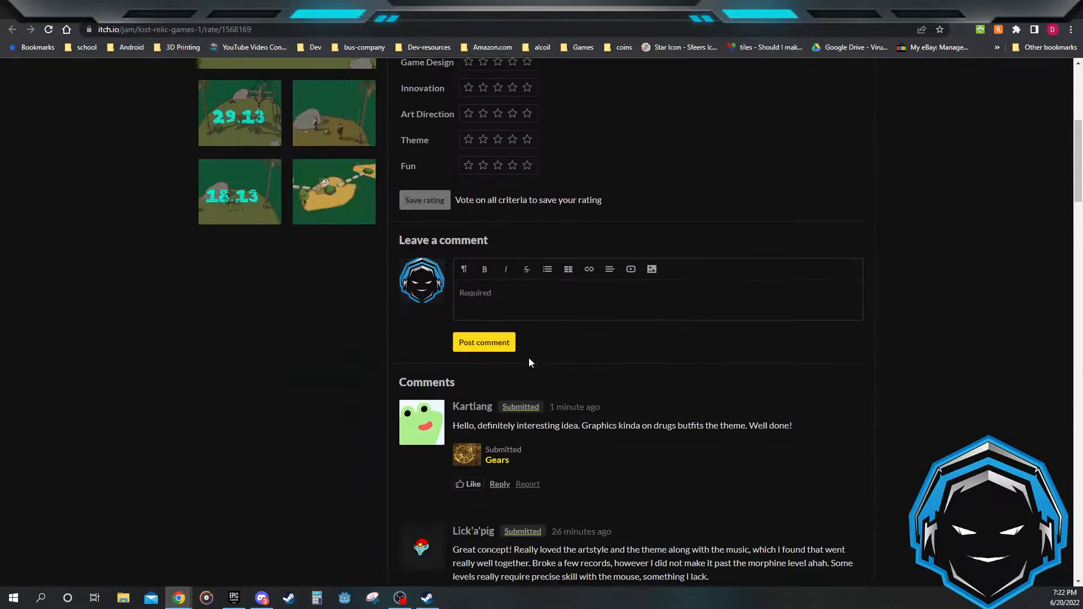
pyautogui.scroll(-3)
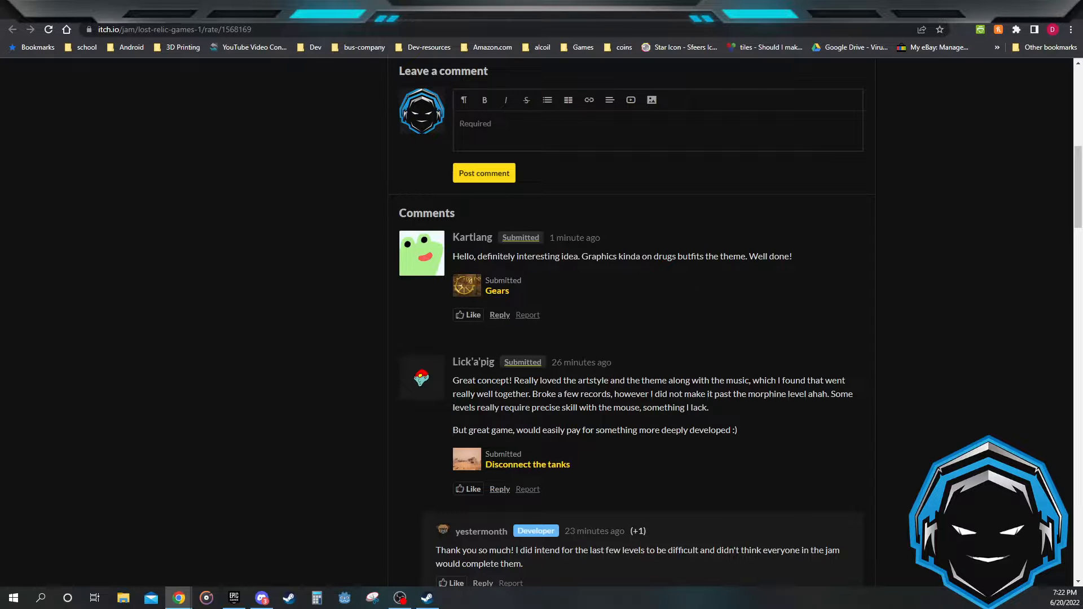
pyautogui.moveTo(587, 359)
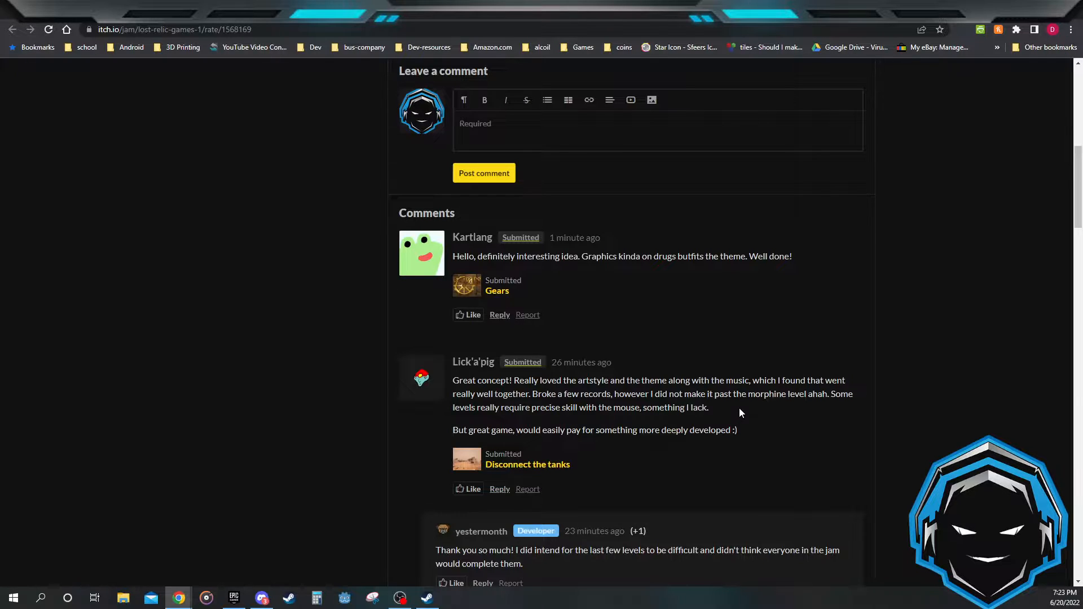
pyautogui.moveTo(582, 427)
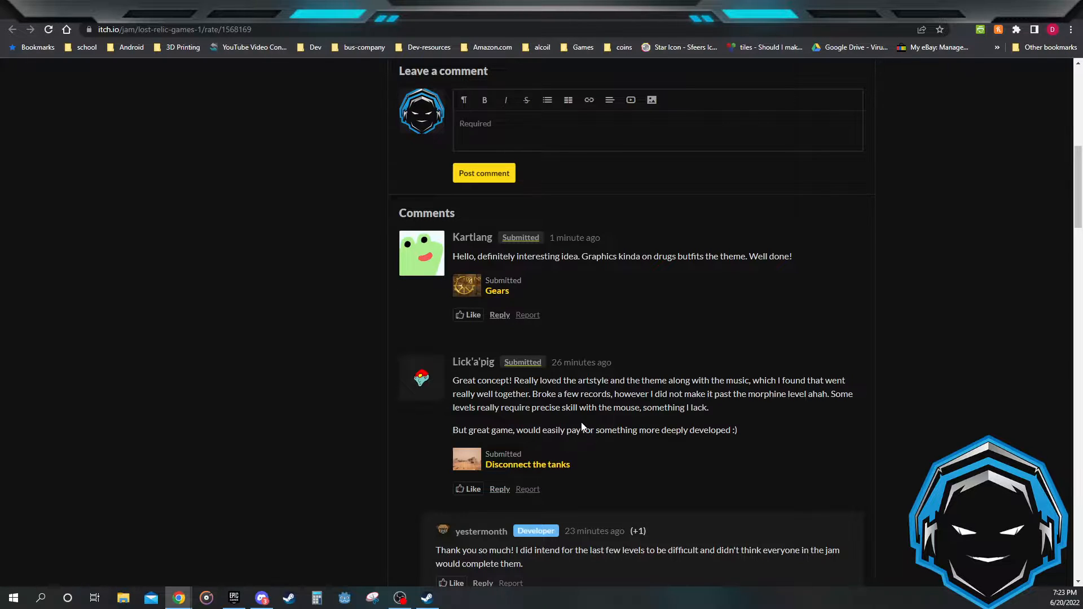
pyautogui.moveTo(607, 420)
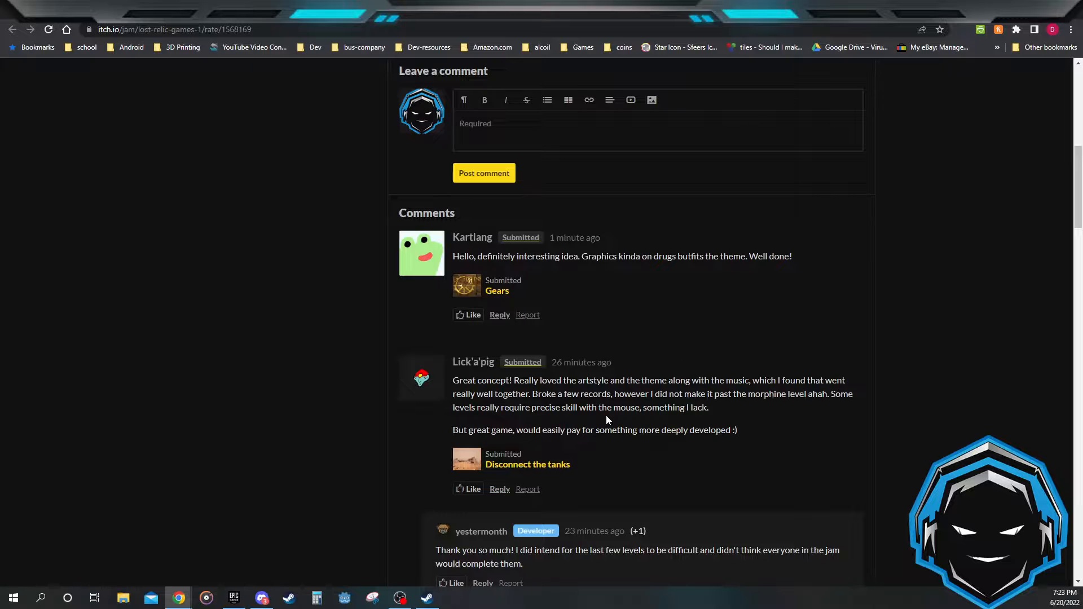
pyautogui.scroll(3)
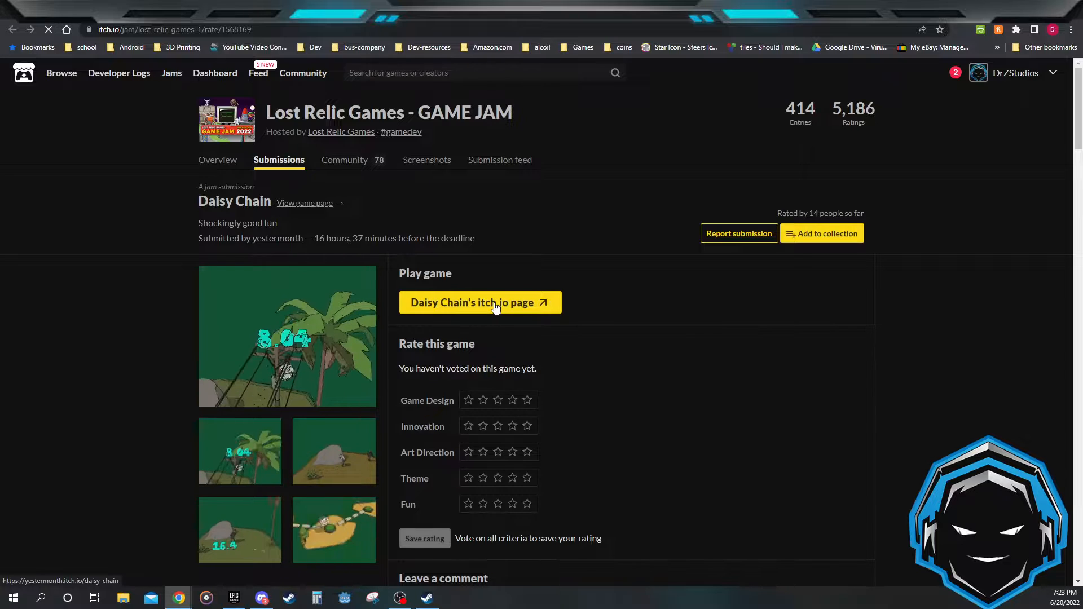
# Go to Daisy Chain's own game page and scroll its description down to the Controls section
pyautogui.click(479, 302)
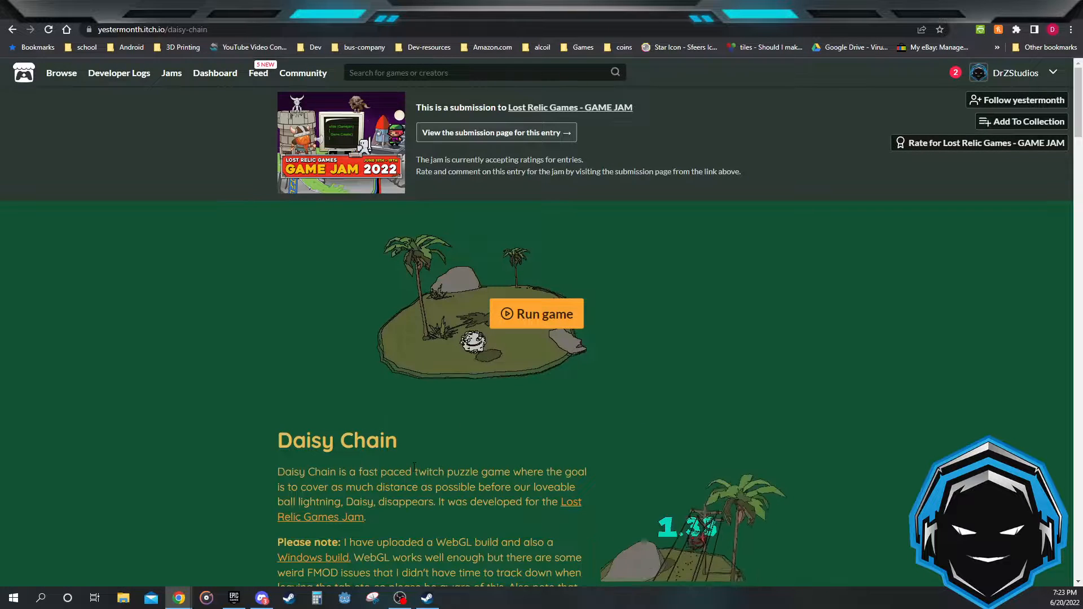
pyautogui.scroll(-3)
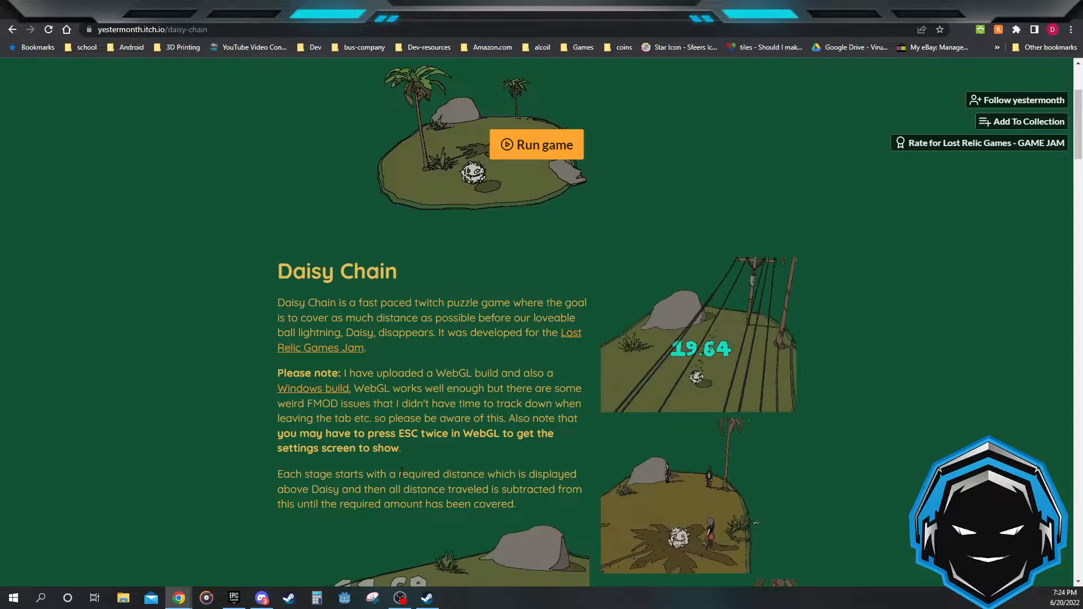
pyautogui.scroll(-3)
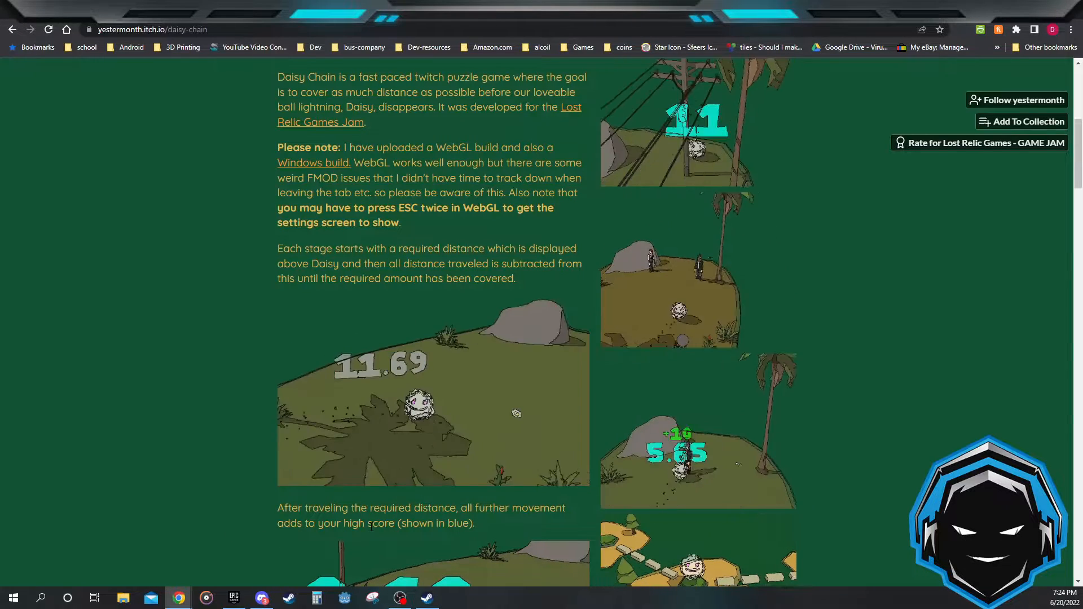
pyautogui.scroll(-3)
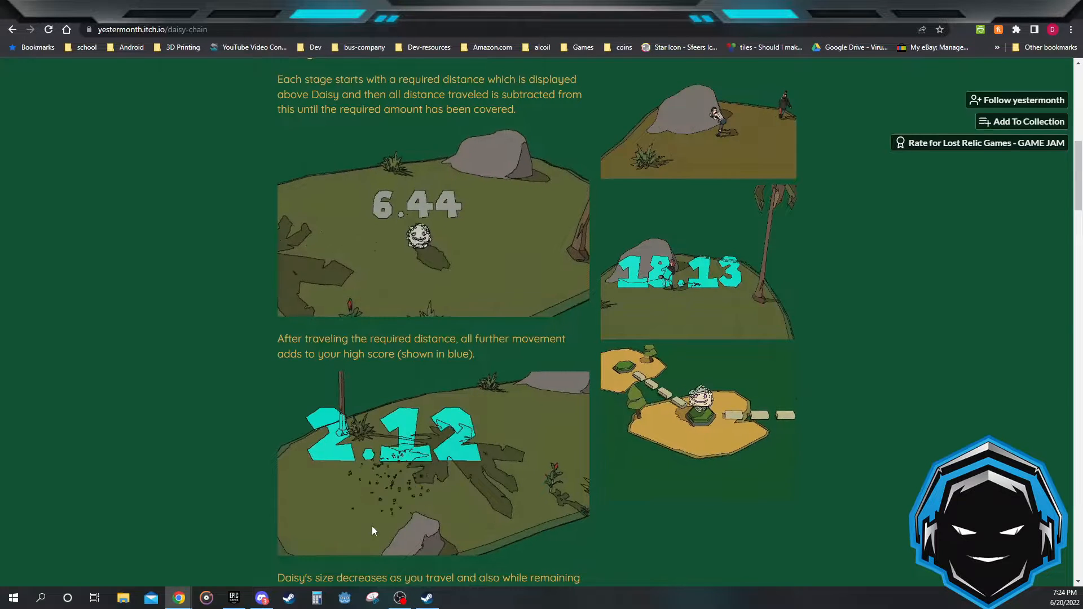
pyautogui.scroll(-3)
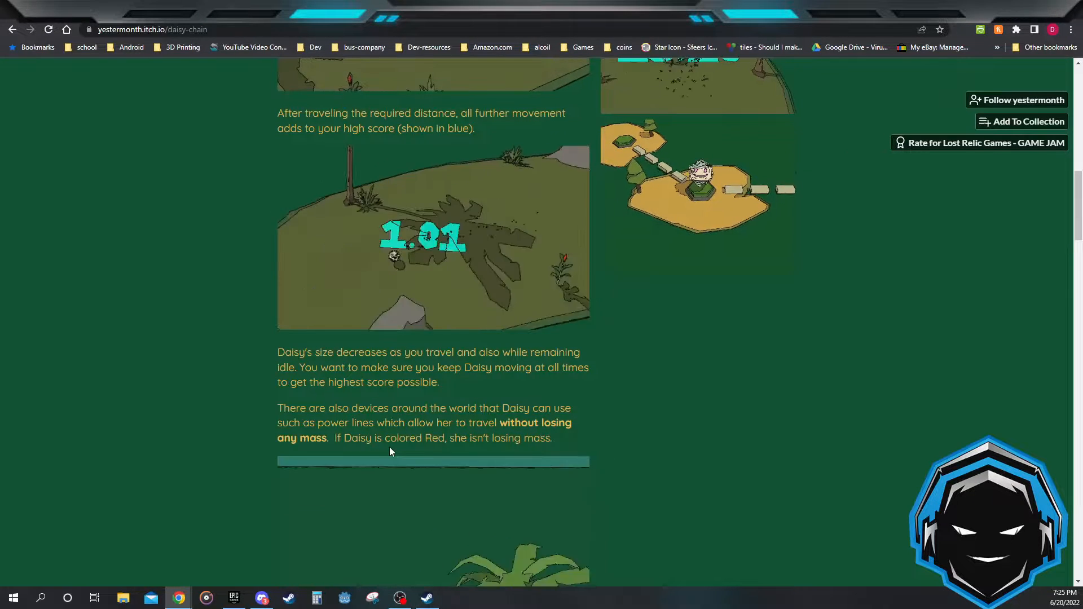
pyautogui.scroll(-3)
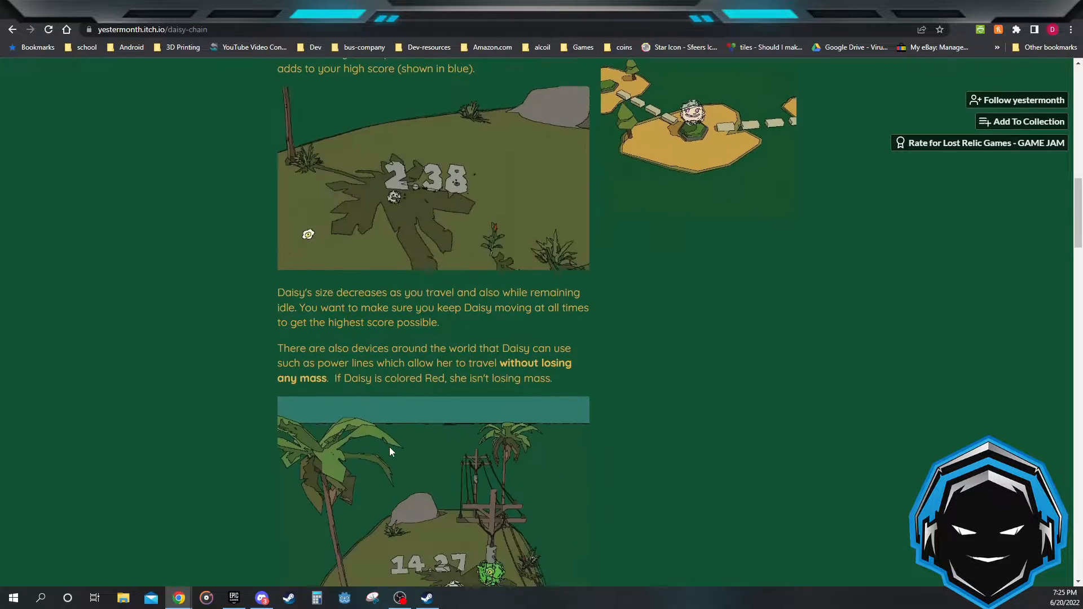
pyautogui.scroll(-3)
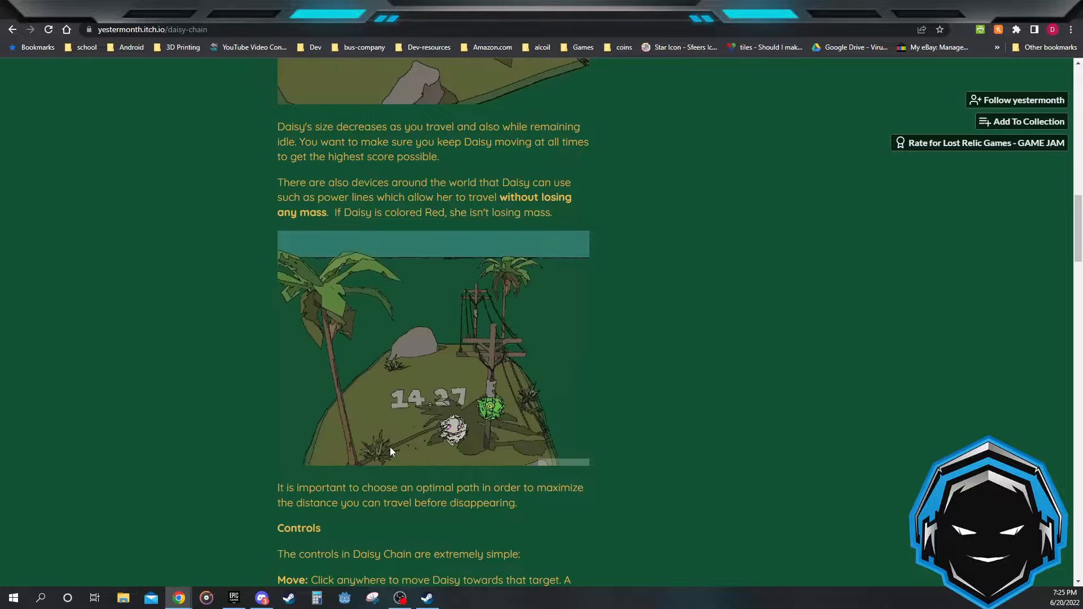
pyautogui.scroll(-3)
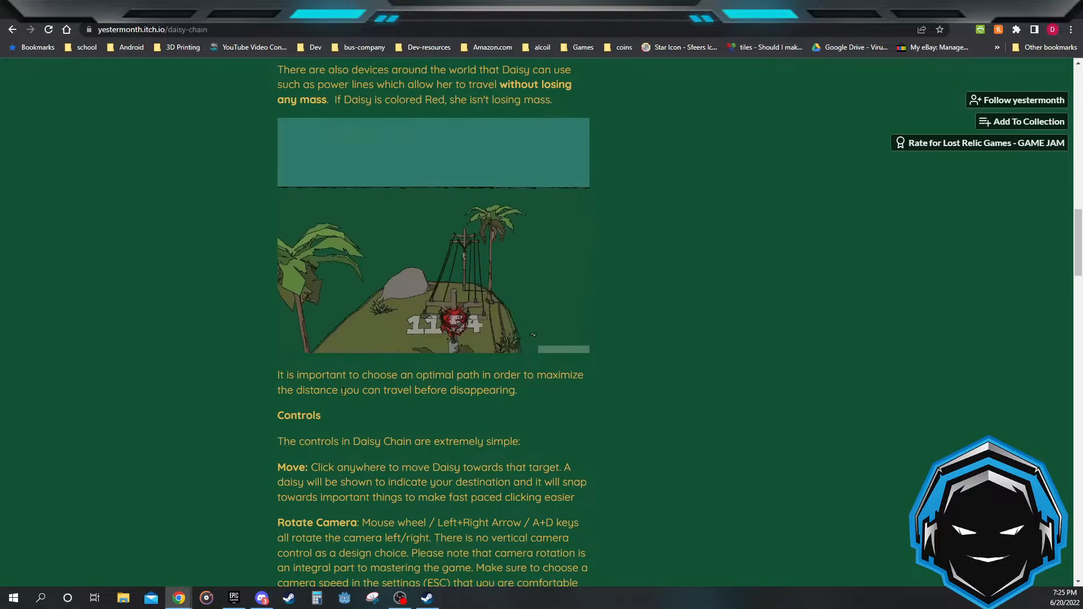
pyautogui.scroll(-3)
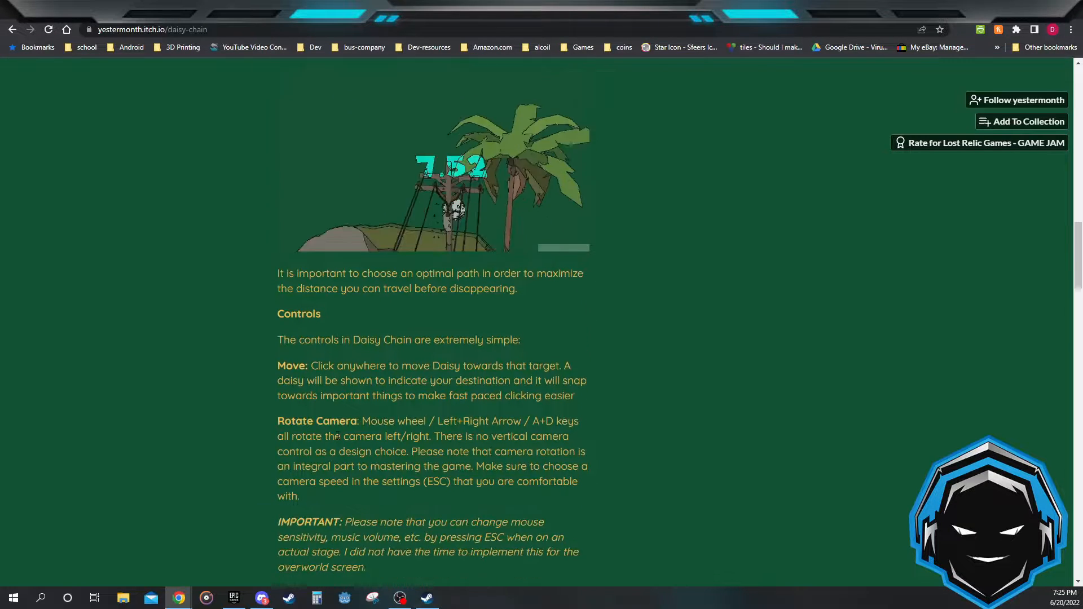
pyautogui.scroll(-3)
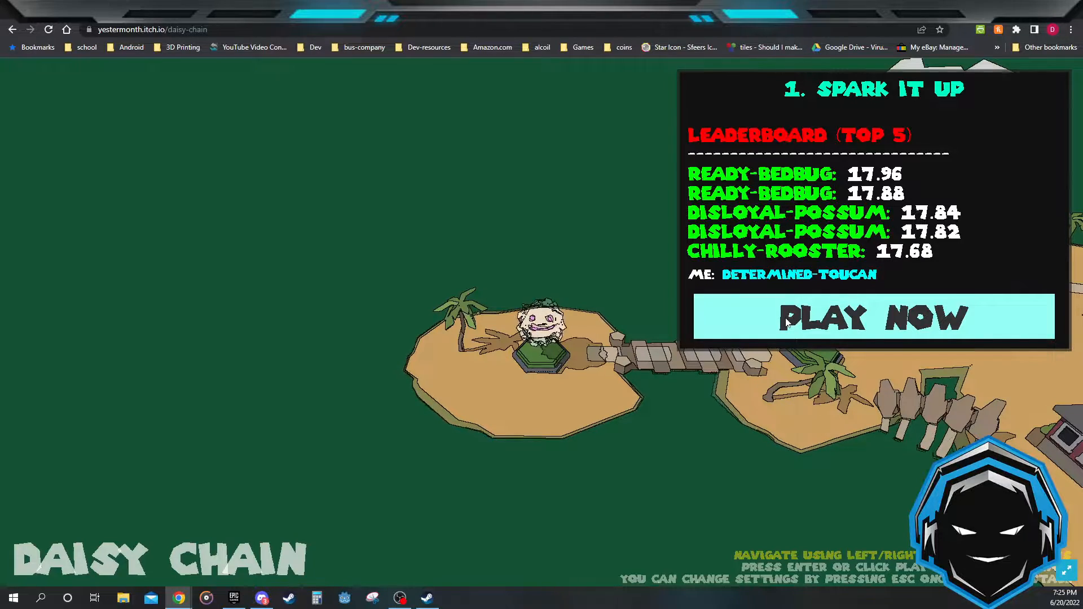
# Start Spark It Up with Play Now and finish it with a 5.18 personal record
pyautogui.click(872, 317)
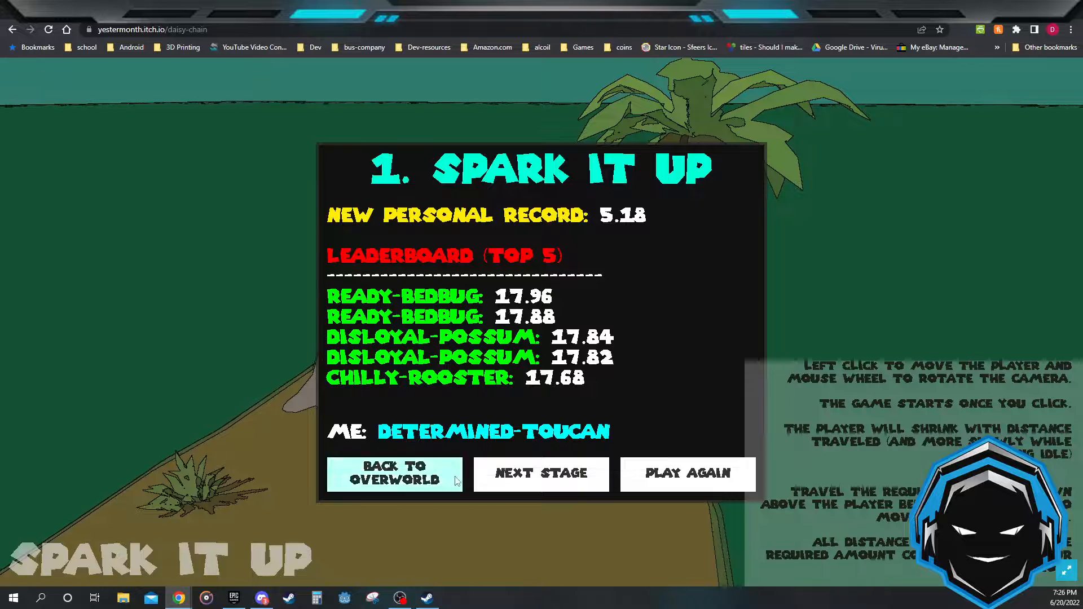
pyautogui.moveTo(540, 489)
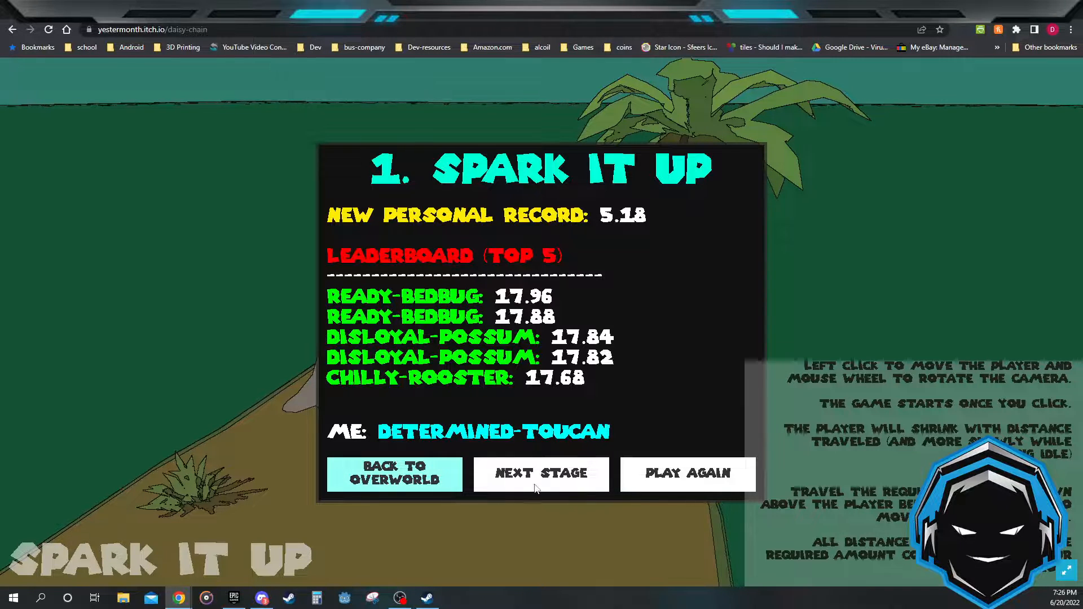
# Advance through Strung Out (2.43 record) and continue on to stage 3, Uppers
pyautogui.click(540, 473)
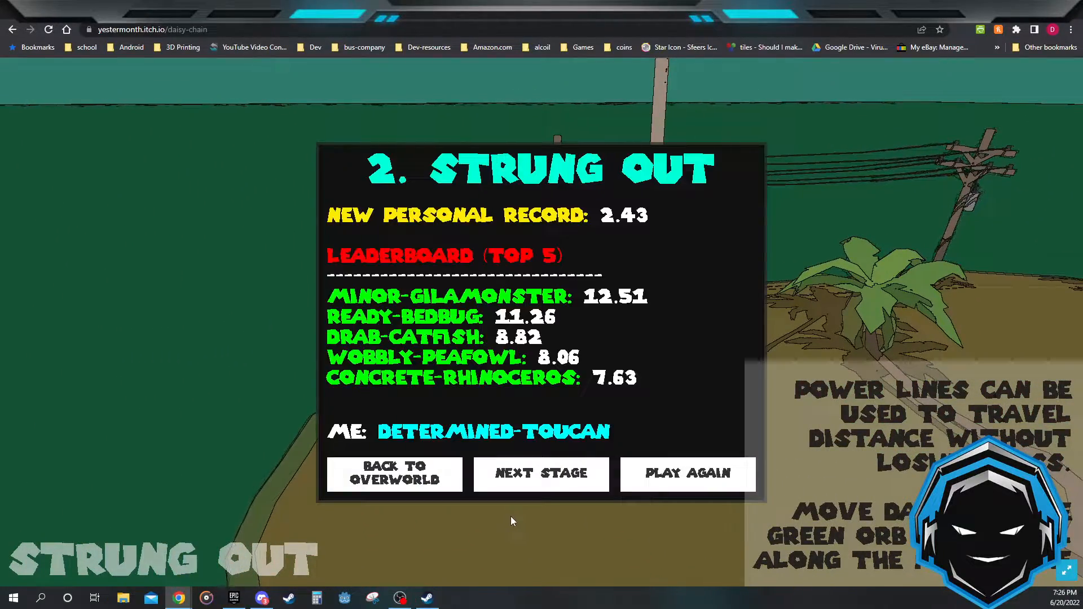
pyautogui.click(687, 472)
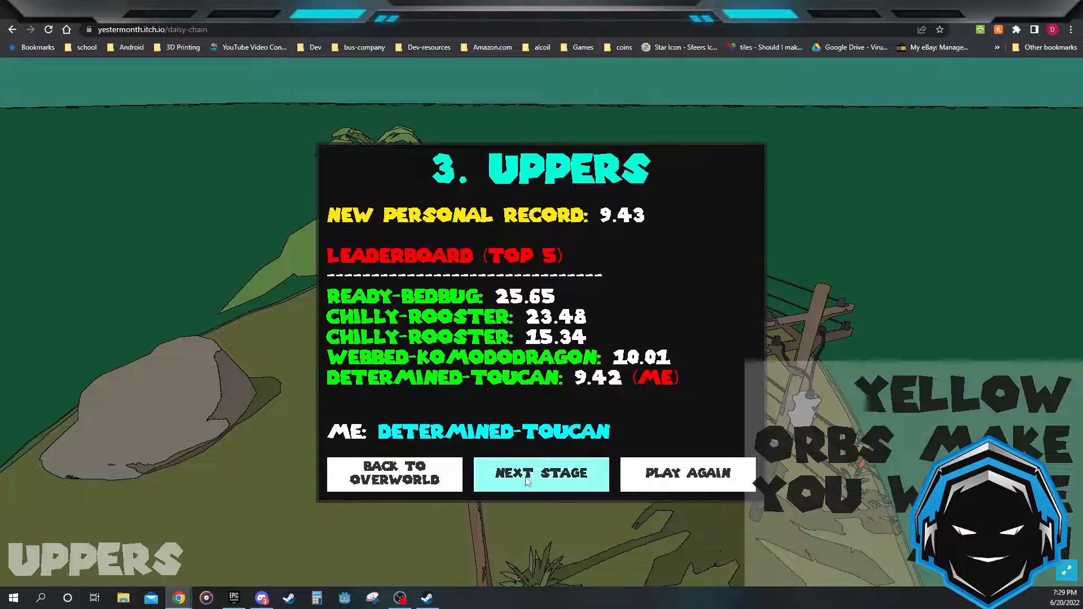
# Advance to Cannon and Ball and fire Daisy from the cannon for a 70.11 world record
pyautogui.click(540, 474)
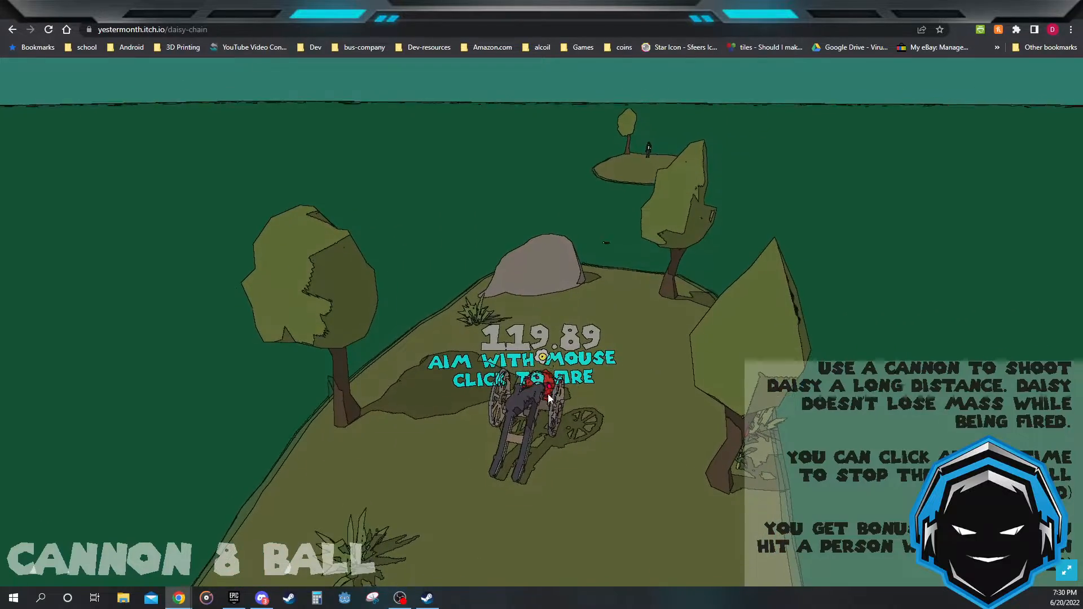
pyautogui.click(546, 398)
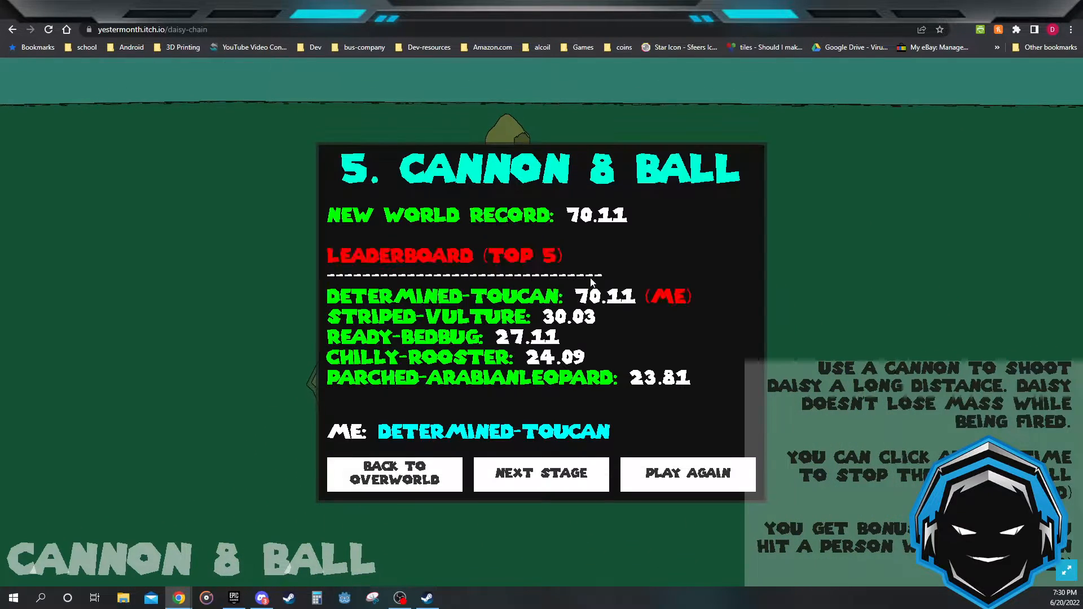
pyautogui.moveTo(541, 474)
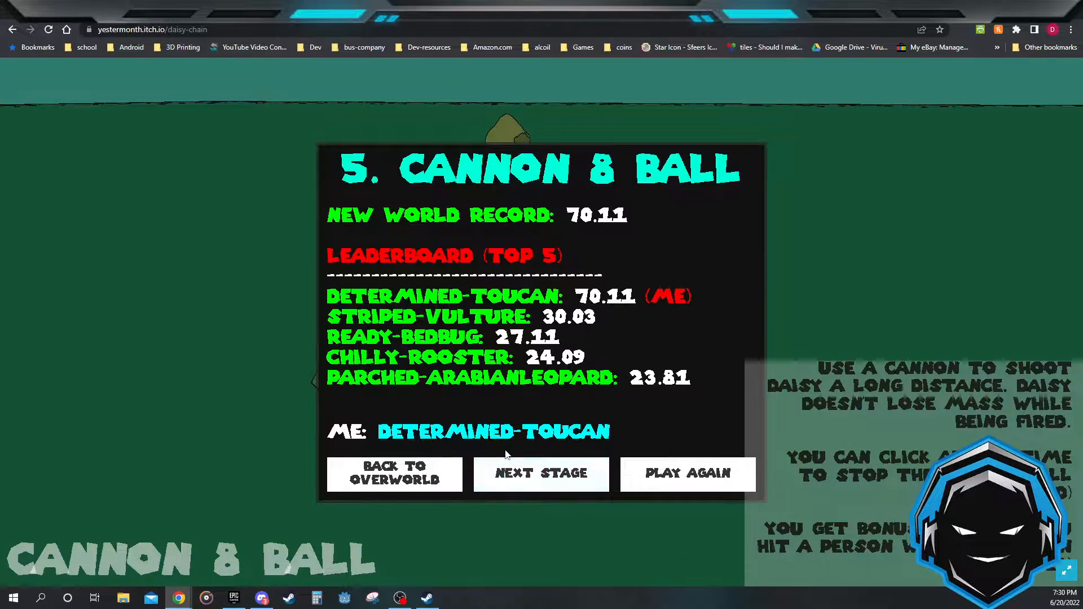
pyautogui.moveTo(511, 457)
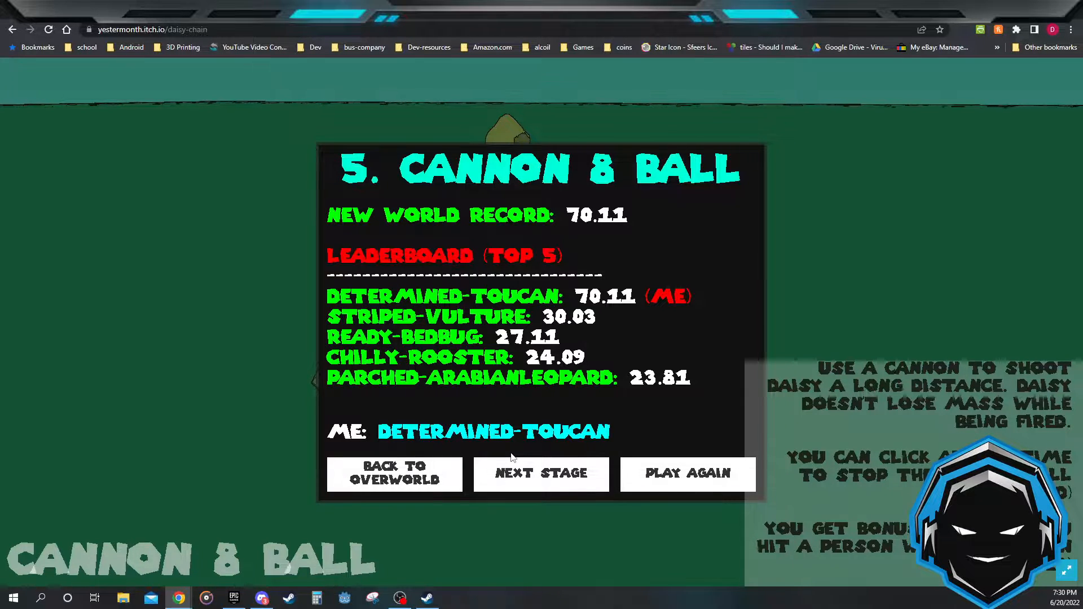
pyautogui.moveTo(515, 459)
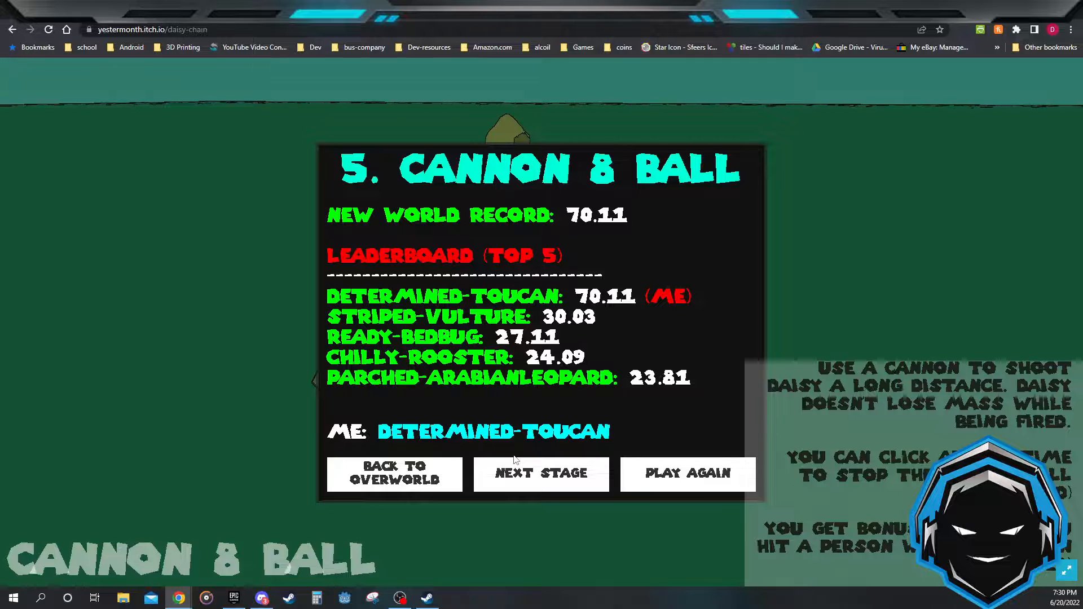
pyautogui.moveTo(540, 474)
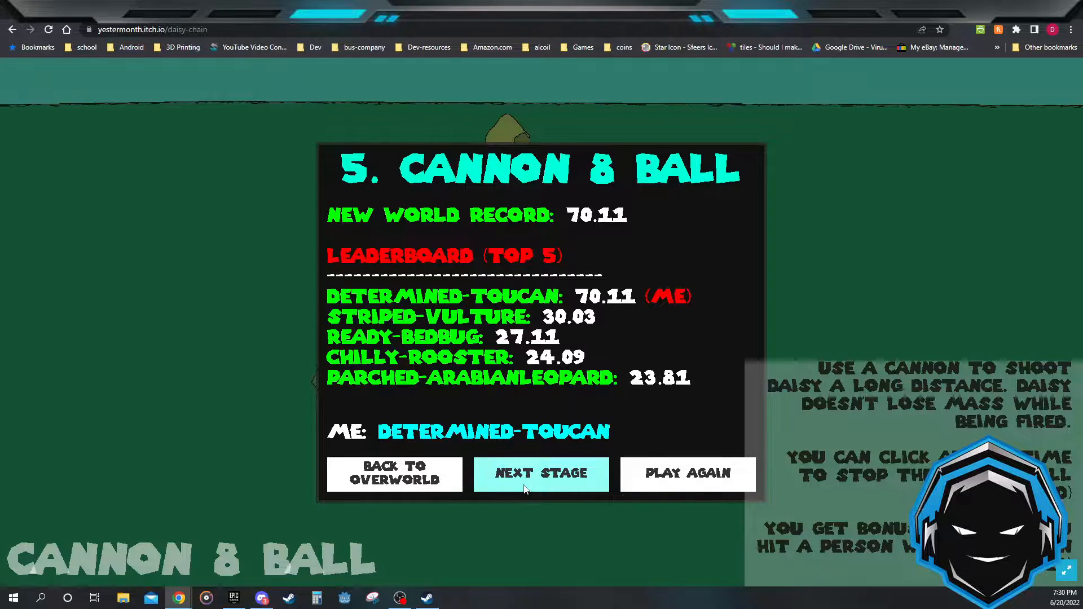
# Advance to Doing Power Lines and finish it with a 9.22 personal record
pyautogui.click(540, 474)
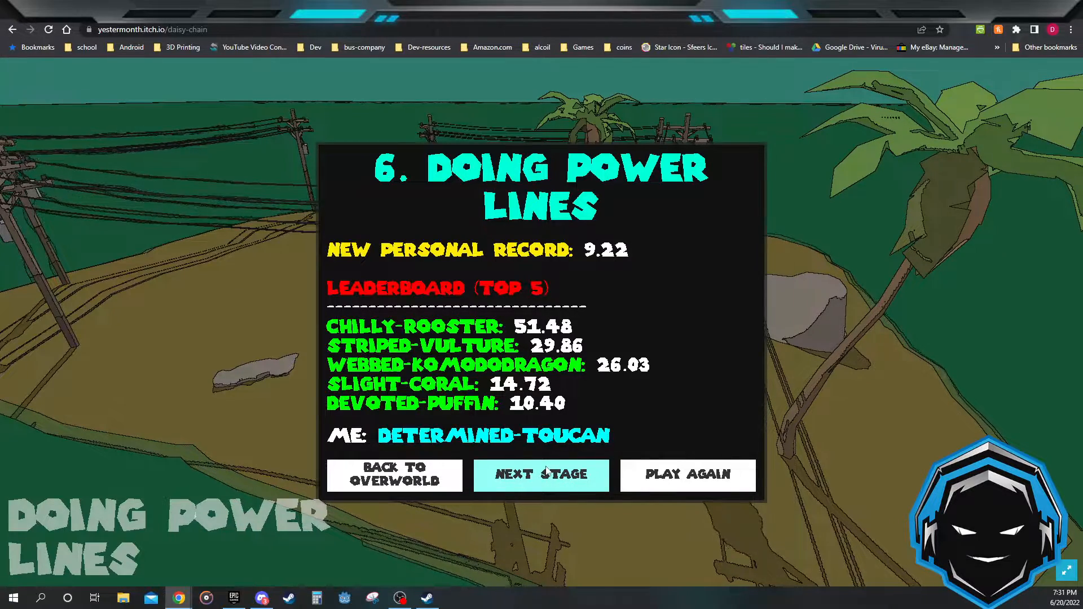
# Advance to So Friggin High and finish it with a 0.88 personal record
pyautogui.click(540, 475)
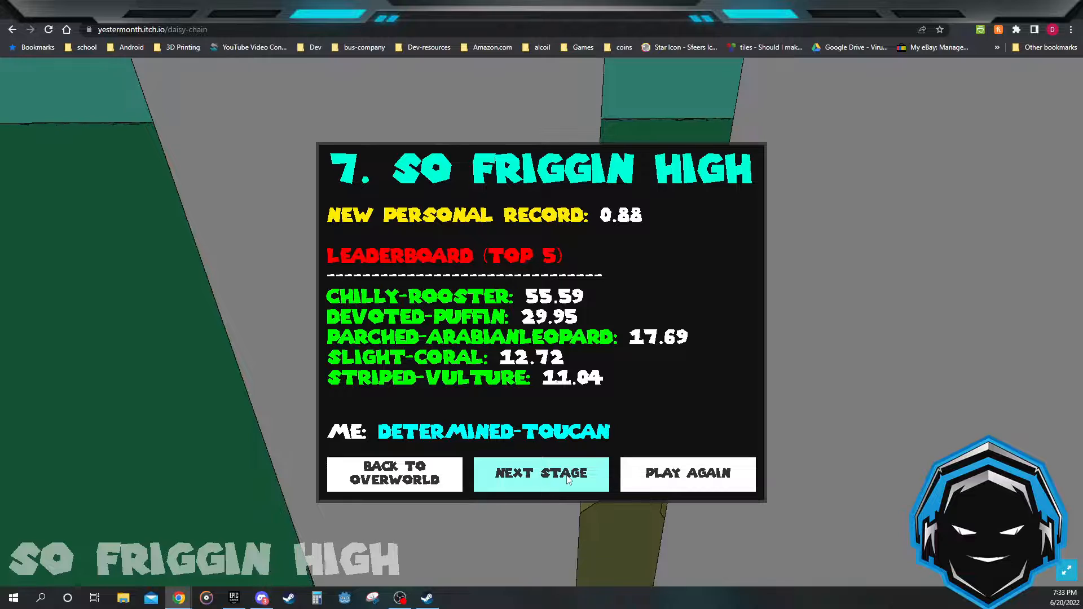
pyautogui.click(541, 474)
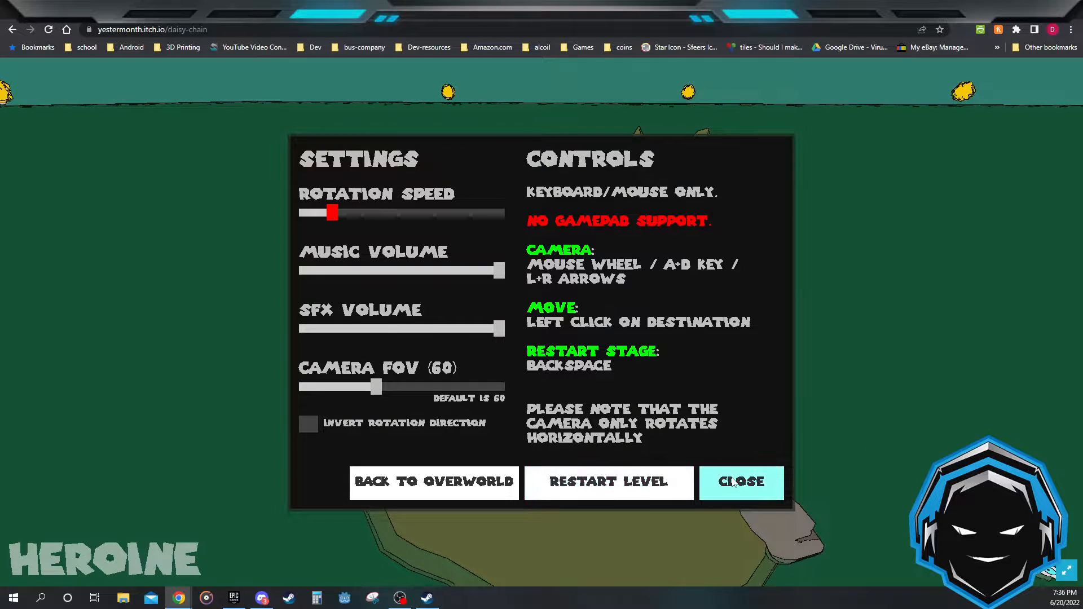
pyautogui.click(741, 481)
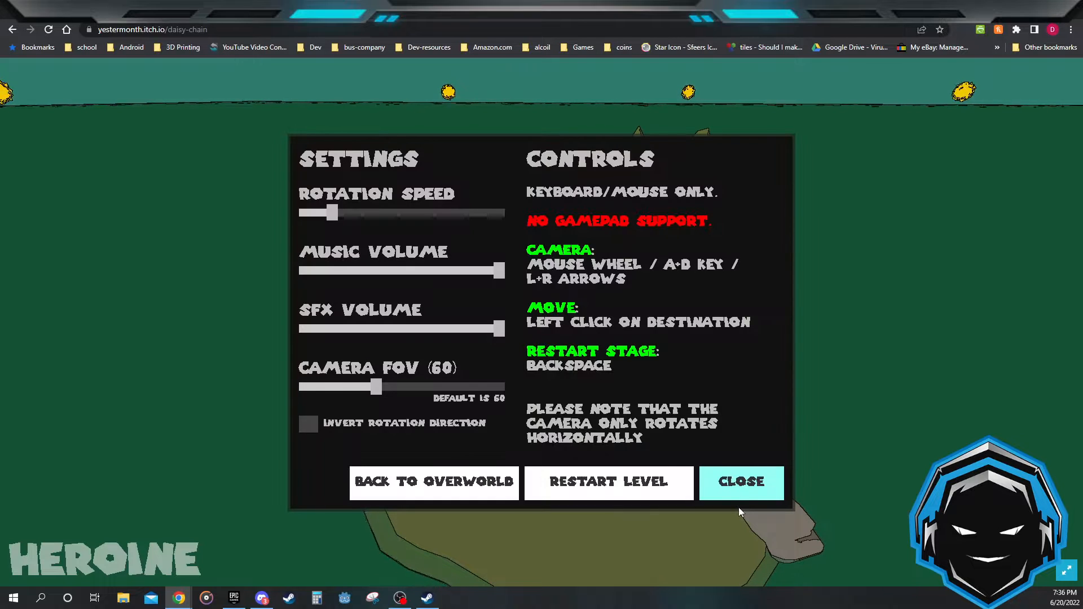
pyautogui.click(741, 482)
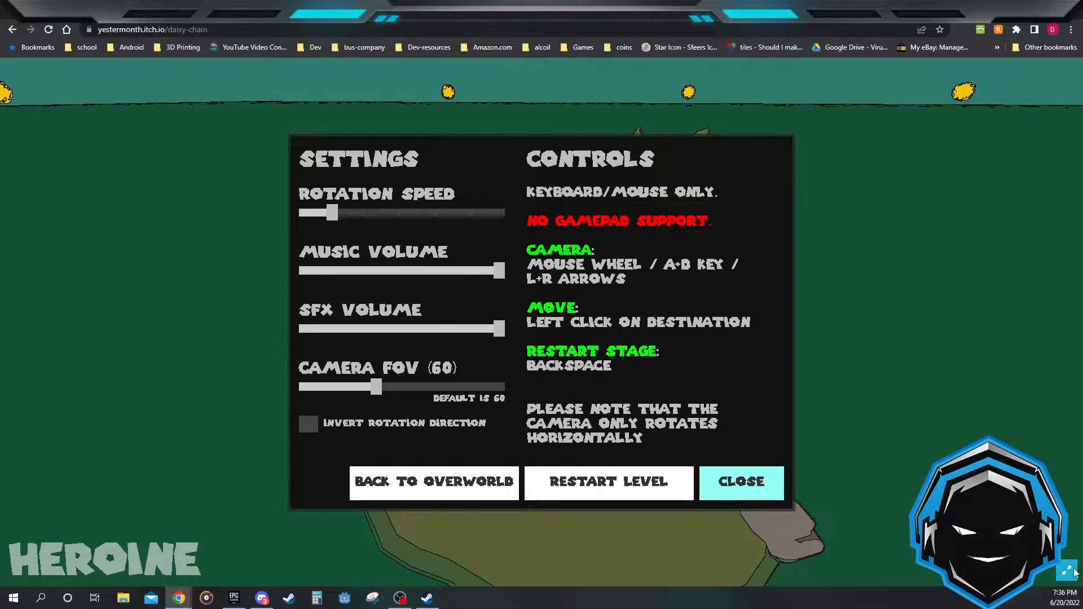
pyautogui.click(740, 482)
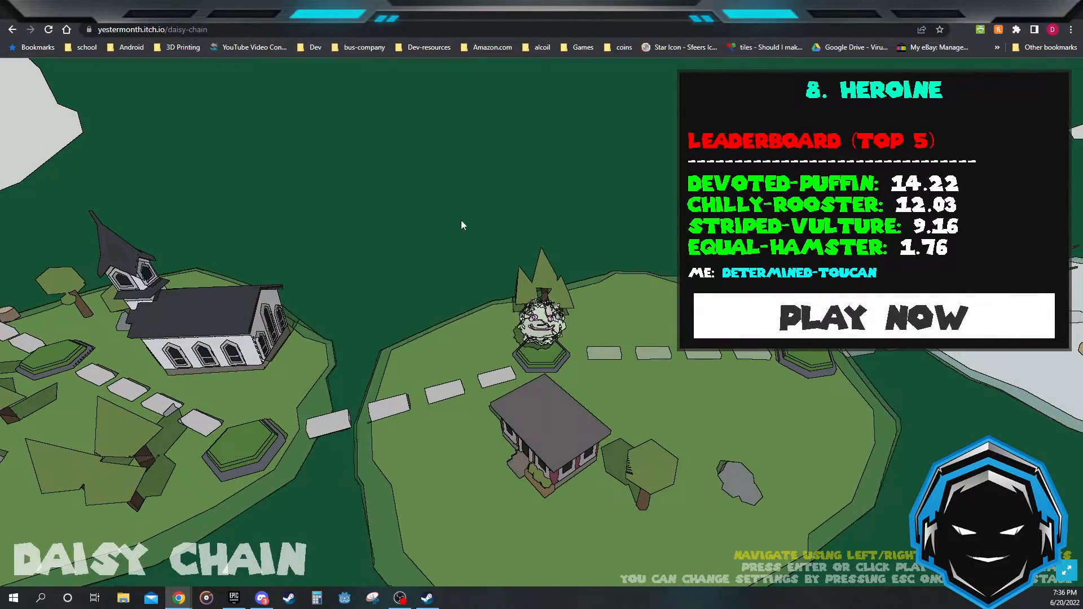
pyautogui.moveTo(578, 208)
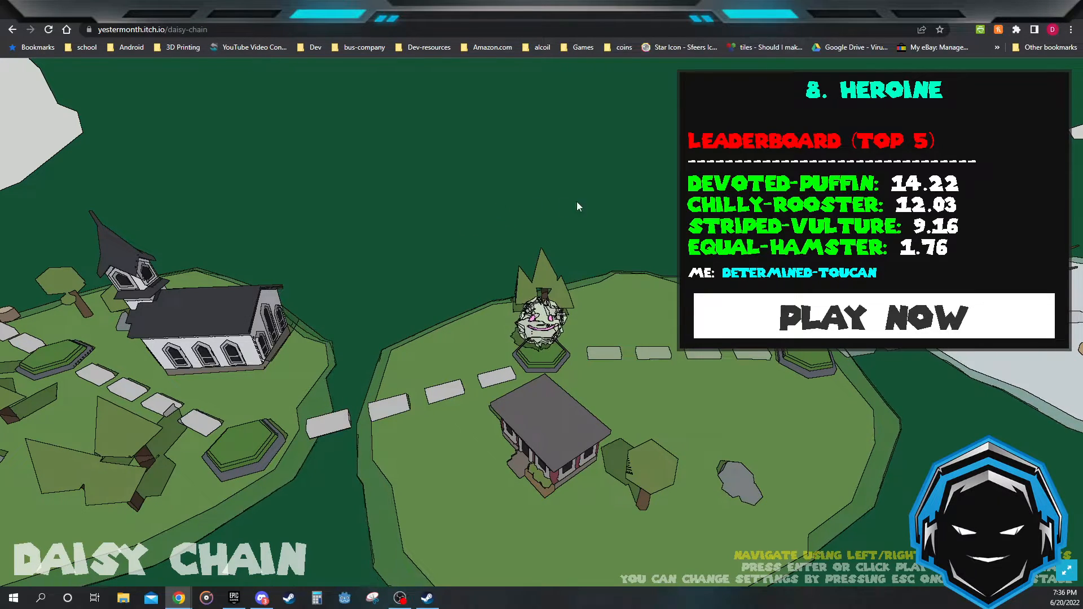